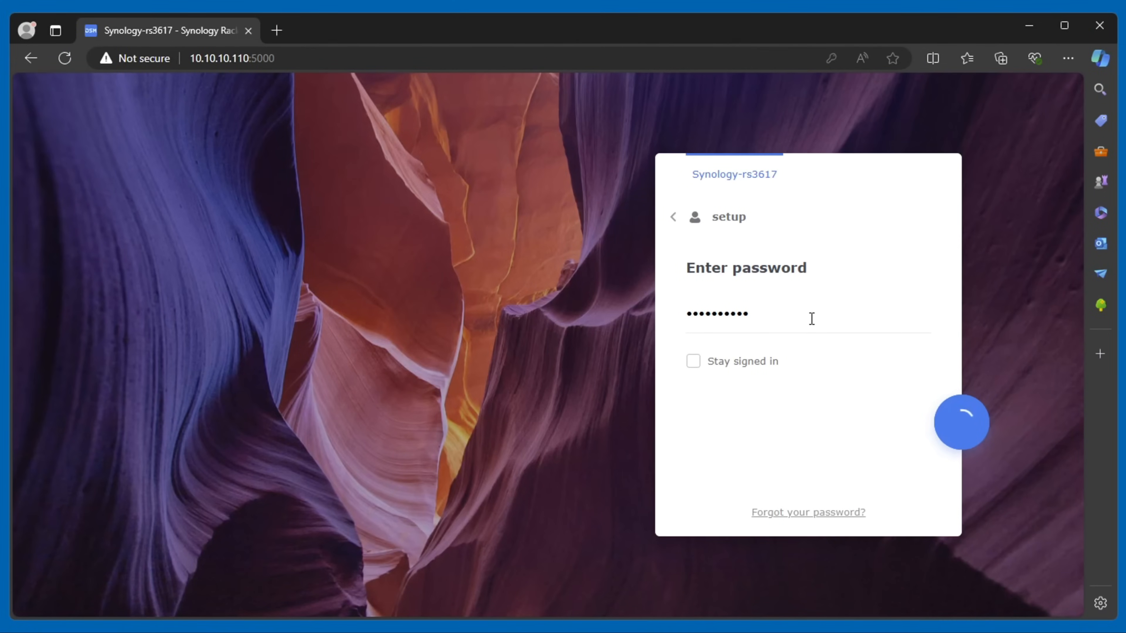
Step: Sign in as admin and view the RS3617xs hardware details in Info Center
{"action": "left_click", "coordinate": [960, 422]}
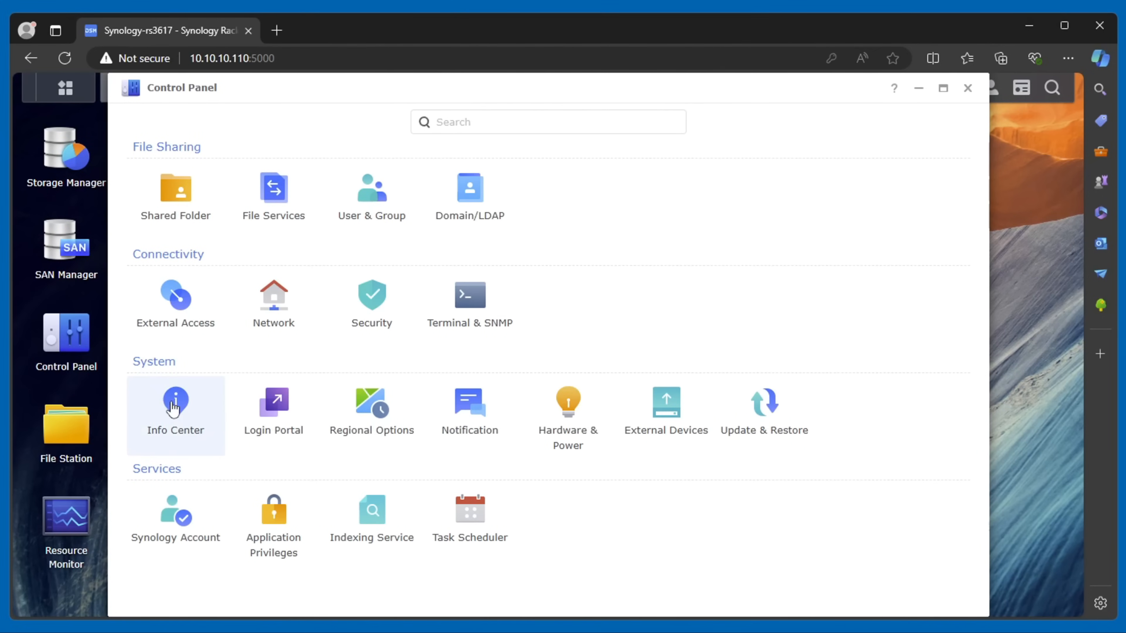
{"action": "left_click", "coordinate": [175, 409]}
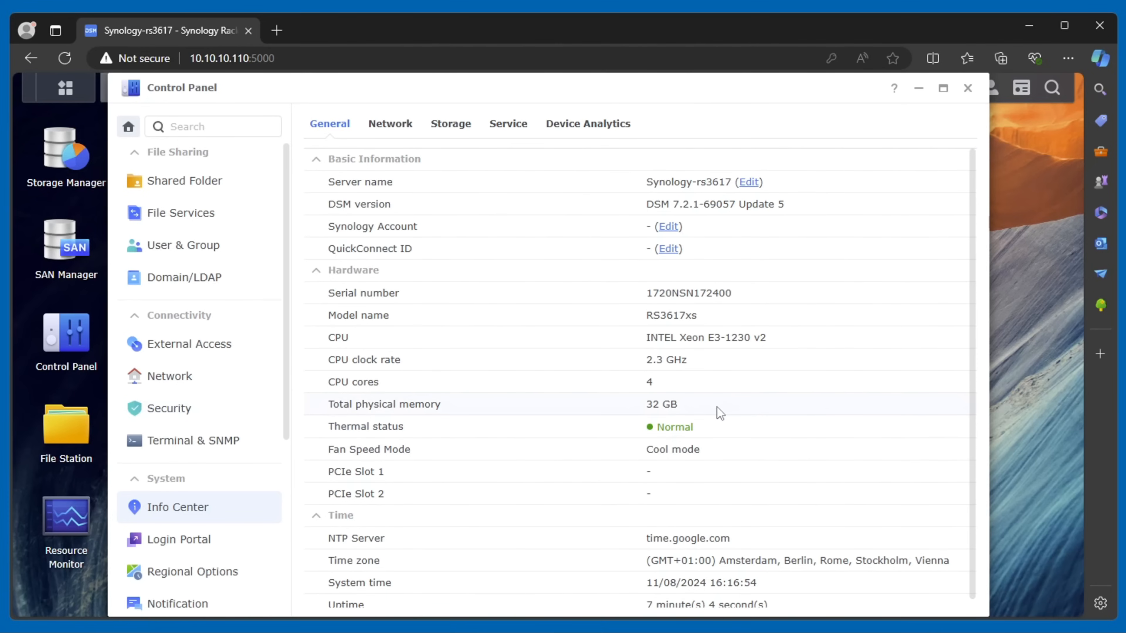
{"action": "mouse_move", "coordinate": [664, 429]}
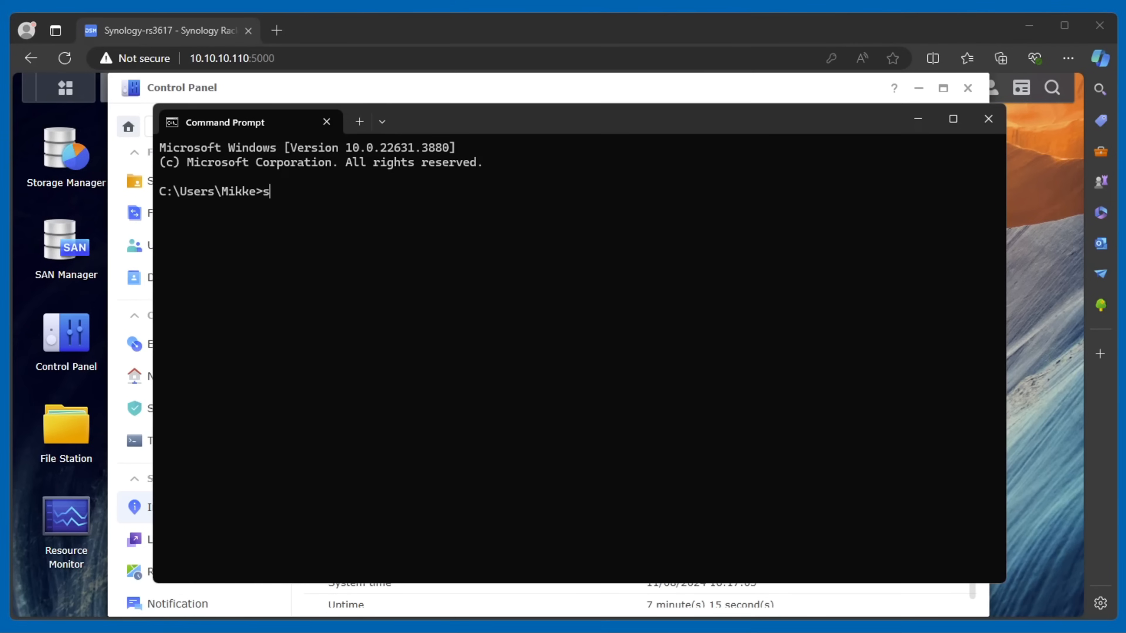
{"action": "type", "text": "sh setup@10.10.10.110"}
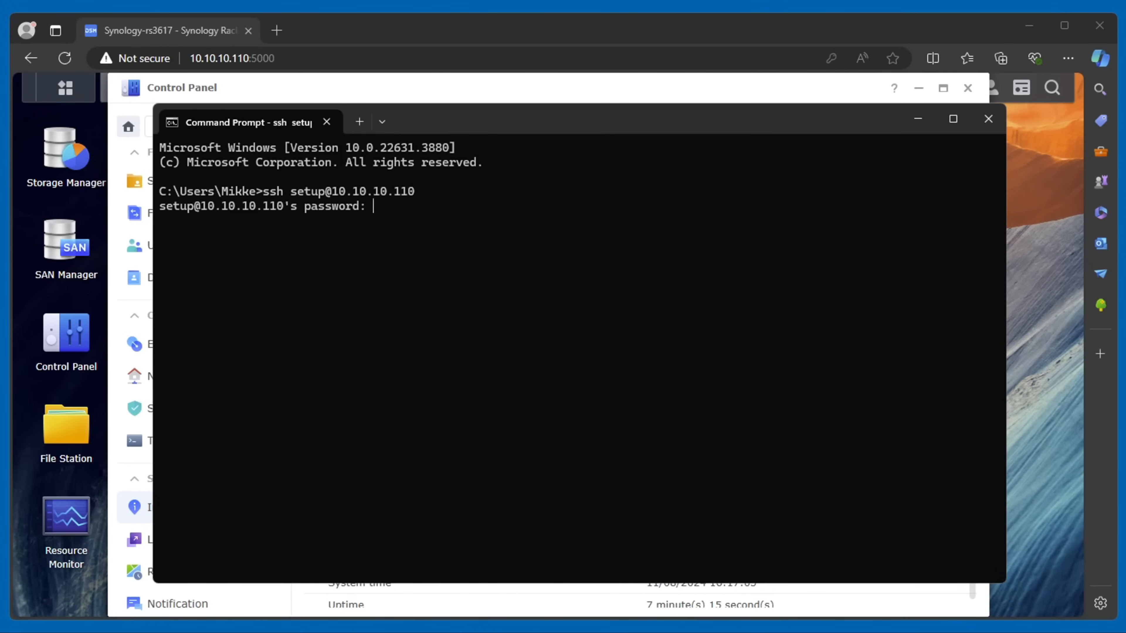
{"action": "key", "text": "Enter"}
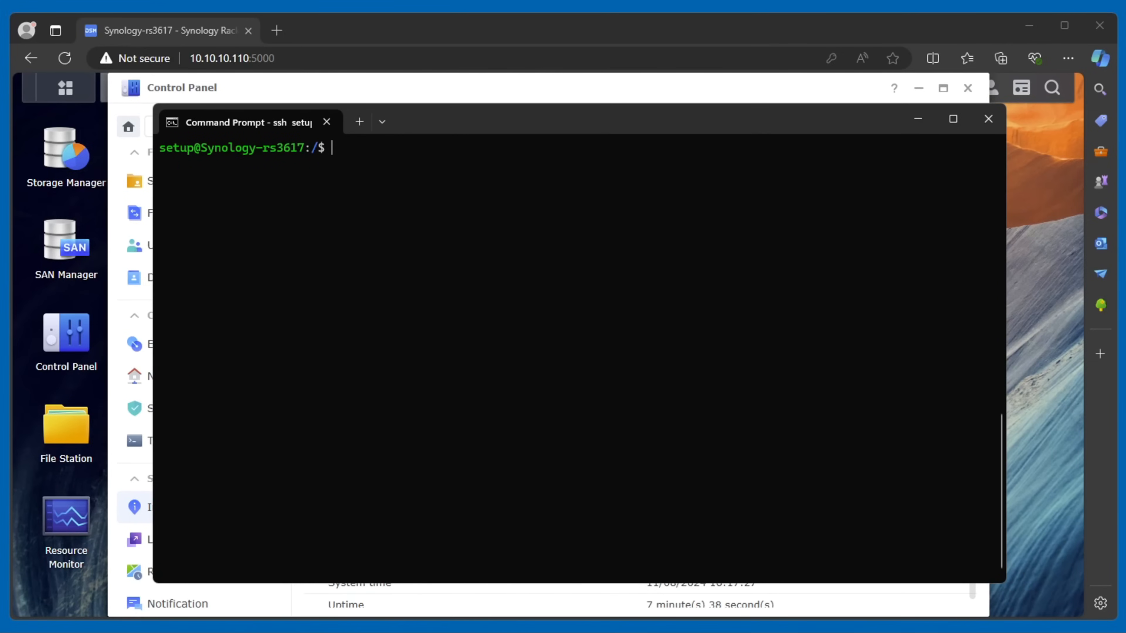
{"action": "type", "text": "more /proc/"}
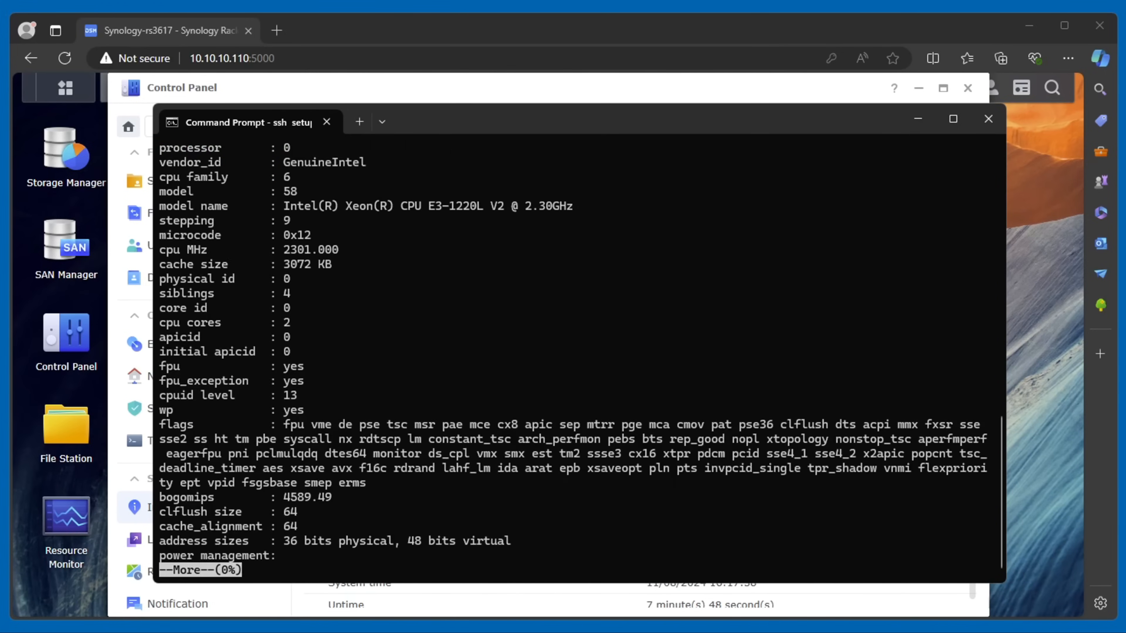
{"action": "mouse_move", "coordinate": [372, 215]}
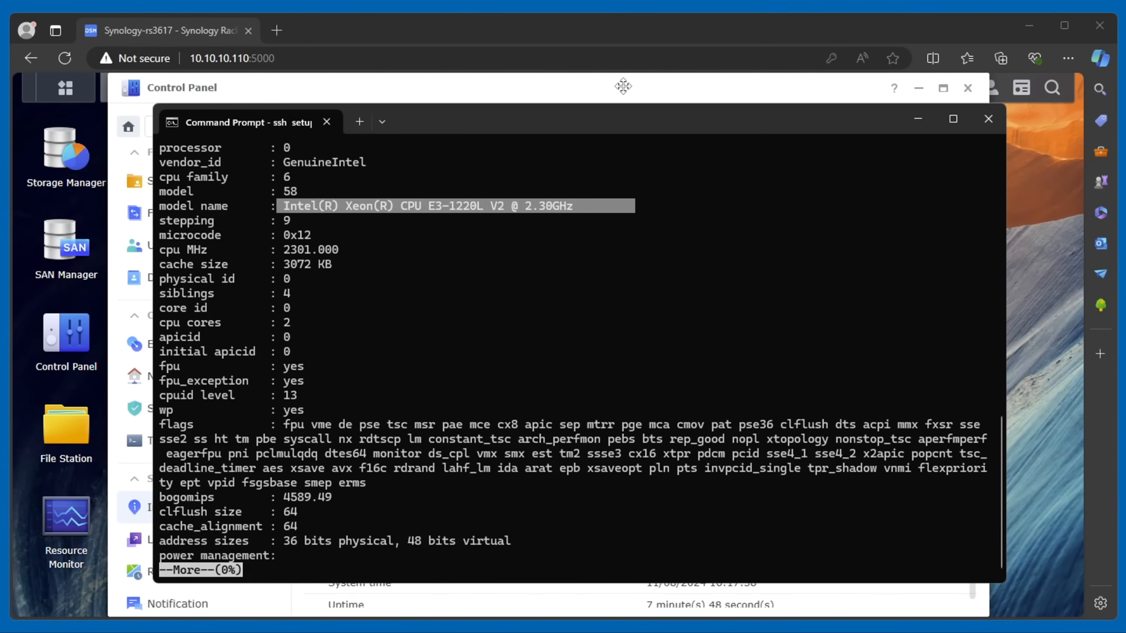
{"action": "left_click", "coordinate": [988, 119]}
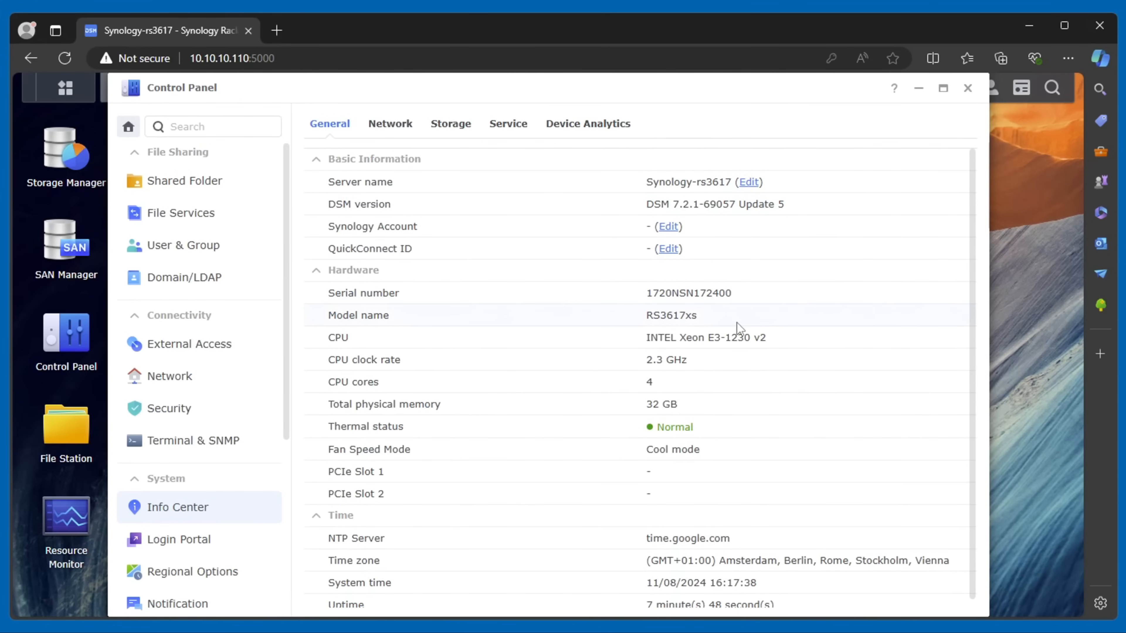
{"action": "mouse_move", "coordinate": [735, 329]}
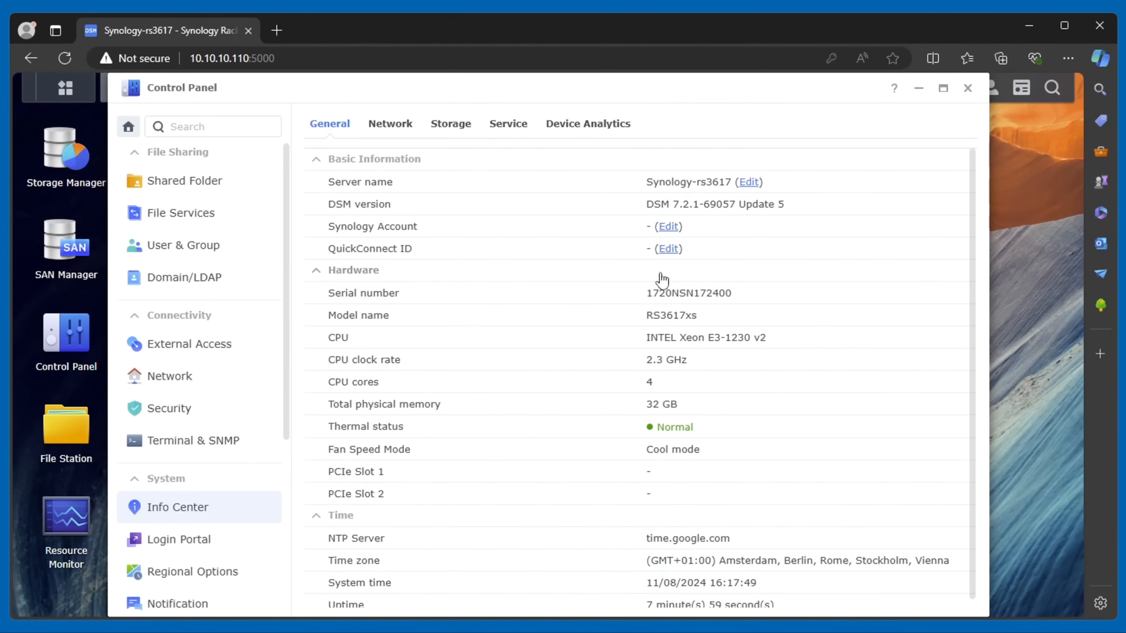
Step: Show the setup user's account menu with Restart, Shut Down and Sign Out
{"action": "left_click", "coordinate": [990, 87]}
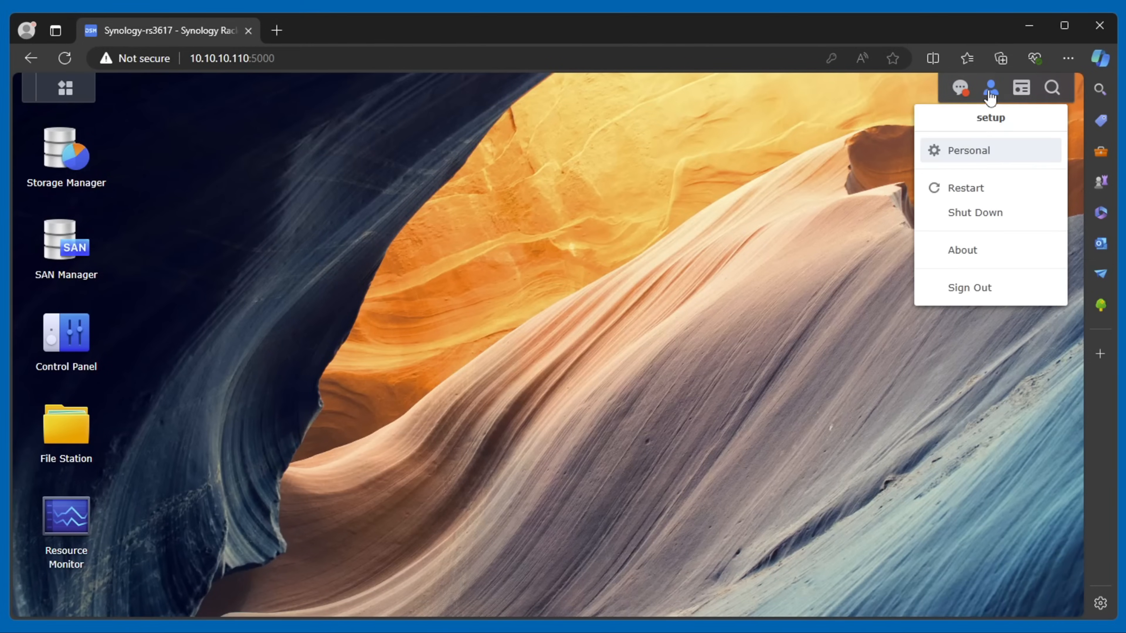